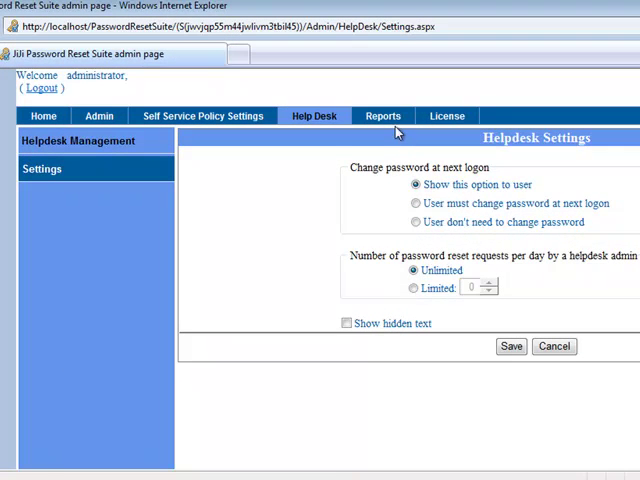
Step: Open the Reports page with its Schedule Reports and View Reports panels
left_click(382, 115)
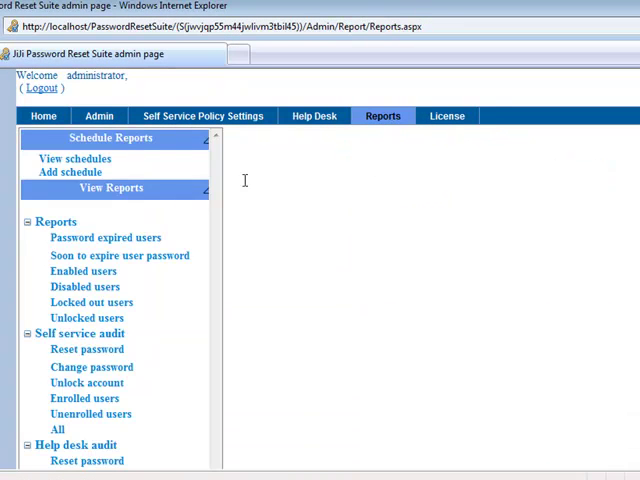
mouse_move(100, 150)
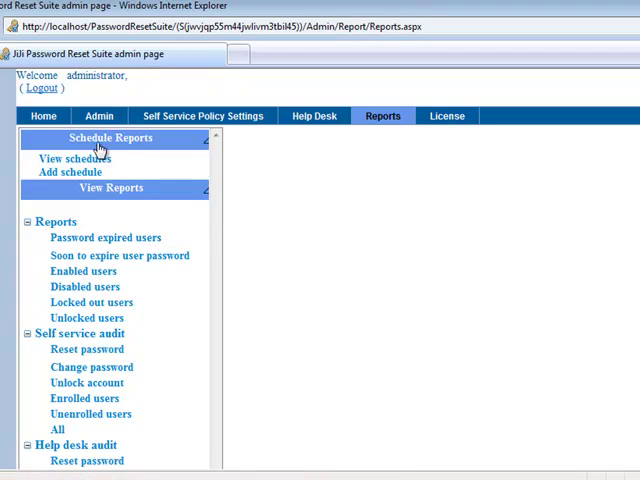
left_click(105, 237)
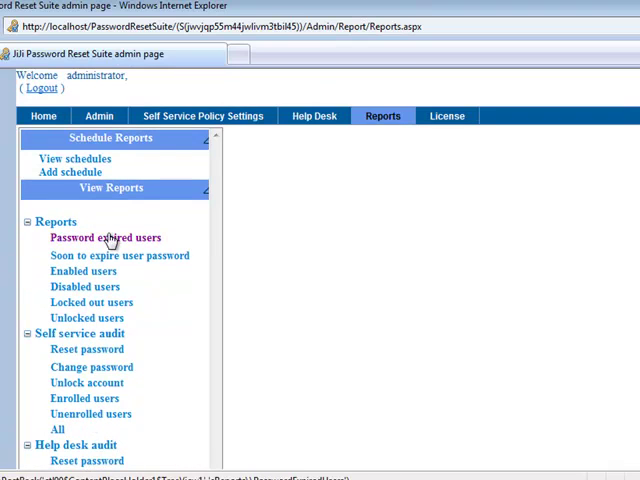
Step: Generate the Password expired users report, then open and cancel its print preview
left_click(105, 237)
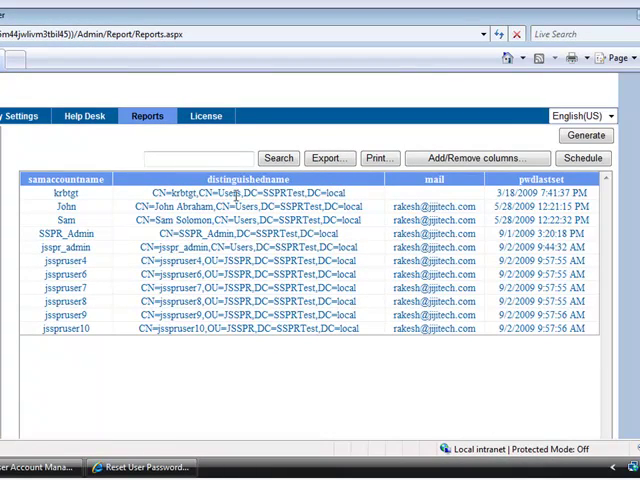
left_click(330, 158)
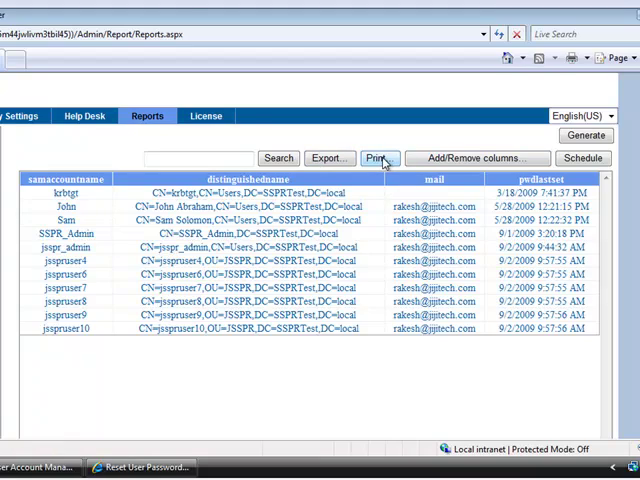
left_click(378, 158)
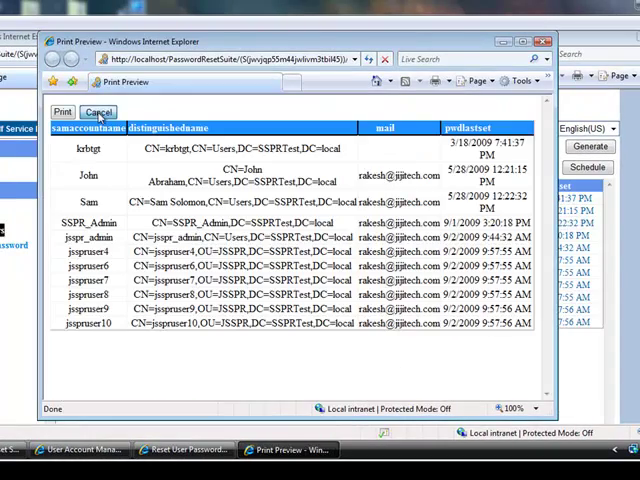
left_click(99, 111)
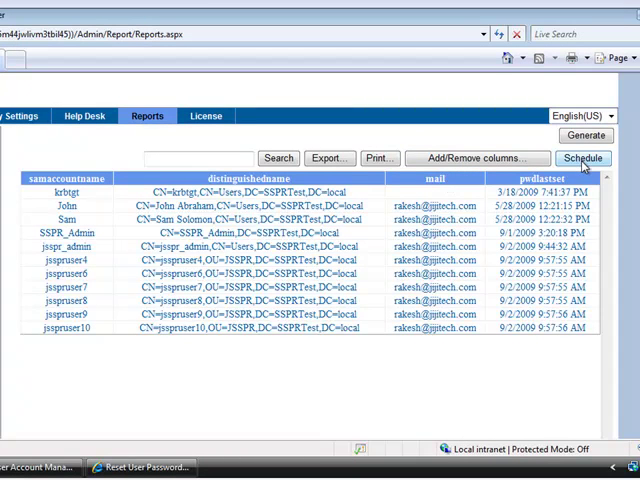
Step: Start schedule 'Test' described as 'Expired' with CSV report file type
left_click(583, 158)
type("Te")
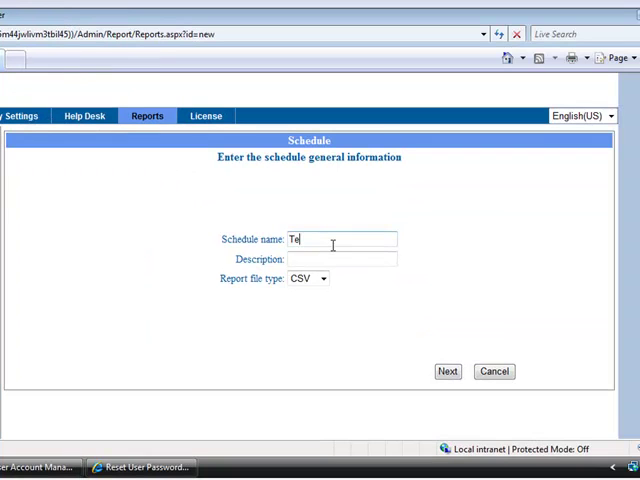
type("Ex")
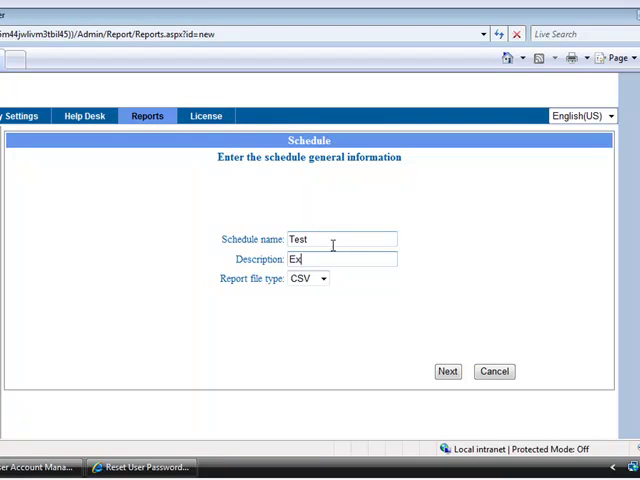
left_click(322, 278)
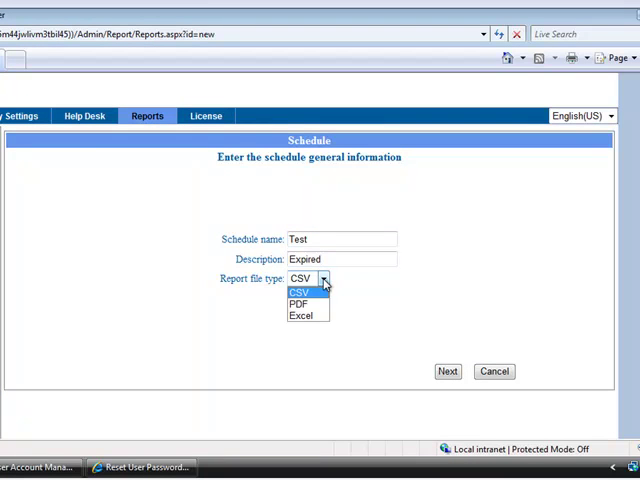
left_click(447, 371)
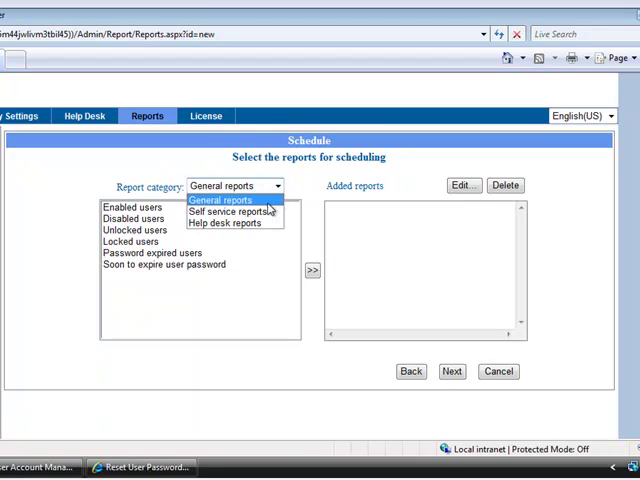
Step: Add Password expired users from General reports to the schedule and proceed to timing
left_click(150, 252)
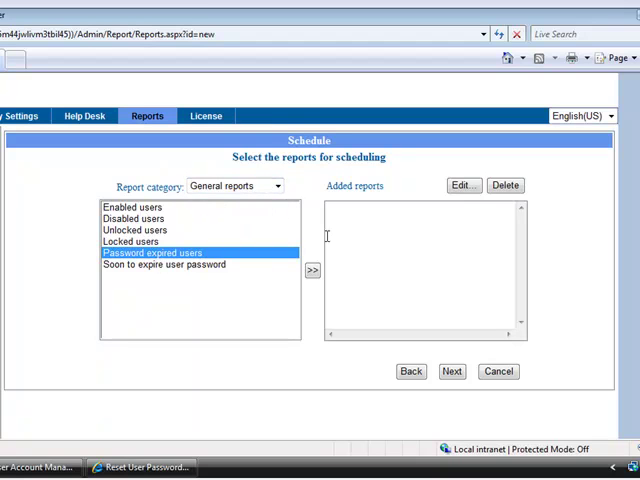
left_click(312, 270)
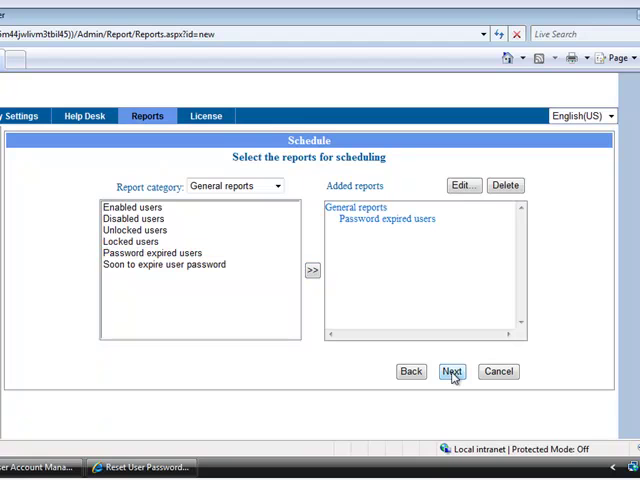
left_click(451, 371)
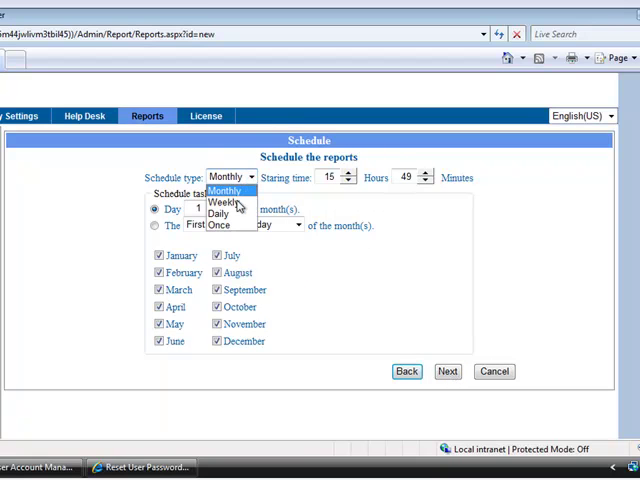
Step: Set the Test schedule to run daily at 17:49, keep the e-mail recipient, and finish
left_click(219, 211)
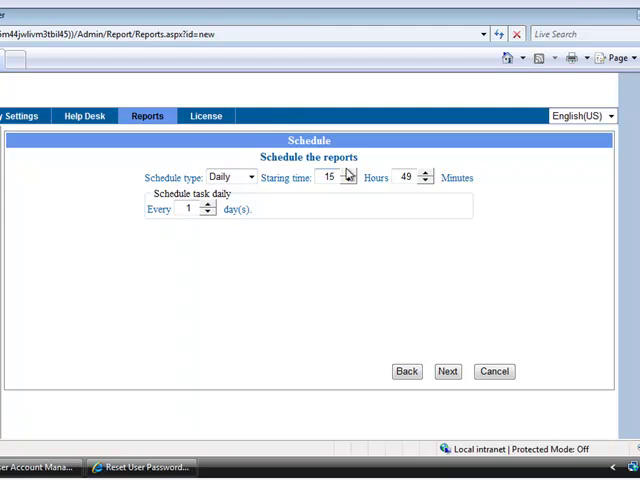
left_click(349, 173)
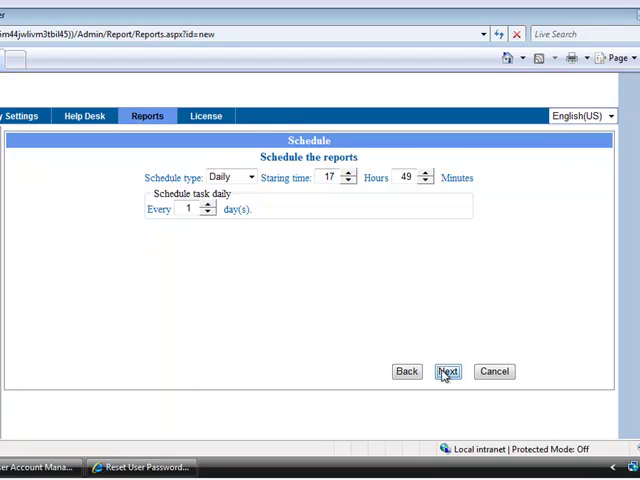
left_click(448, 371)
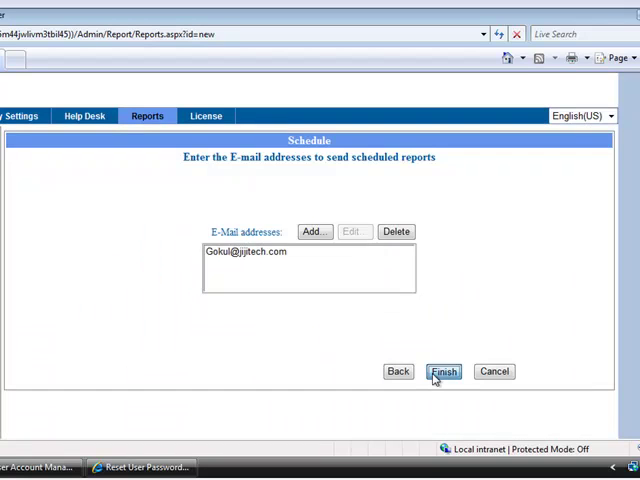
left_click(443, 371)
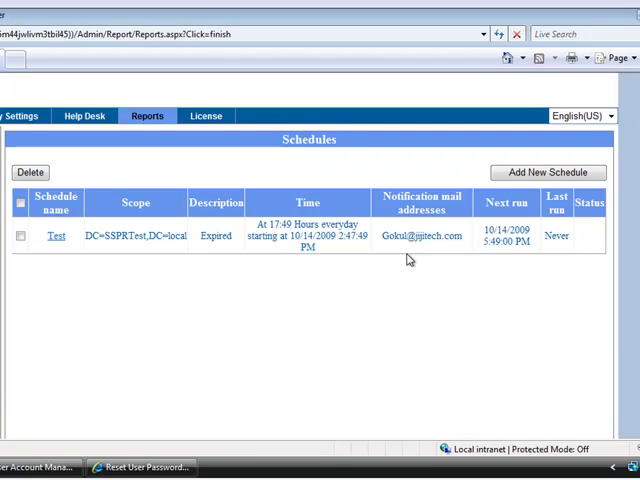